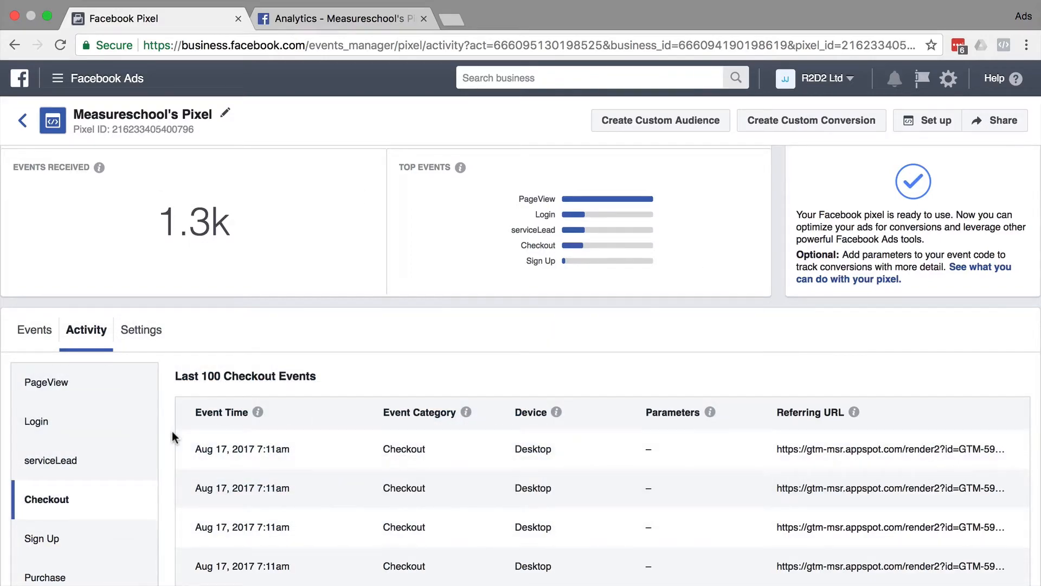
pyautogui.moveTo(171, 352)
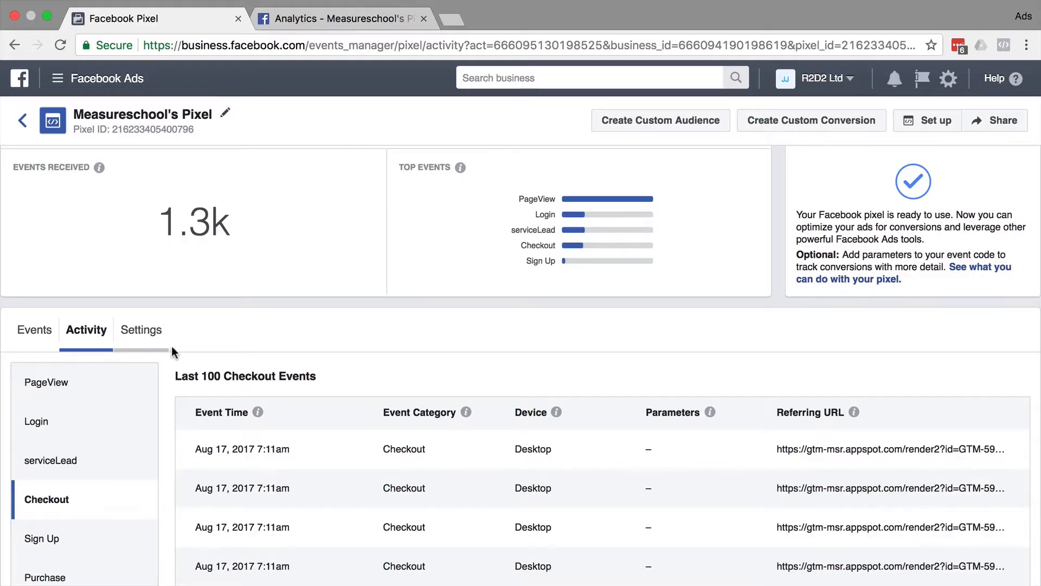
# - Scroll the Checkout events from gtm-msr.appspot.com, then switch to the demo shop product page
pyautogui.scroll(-3)
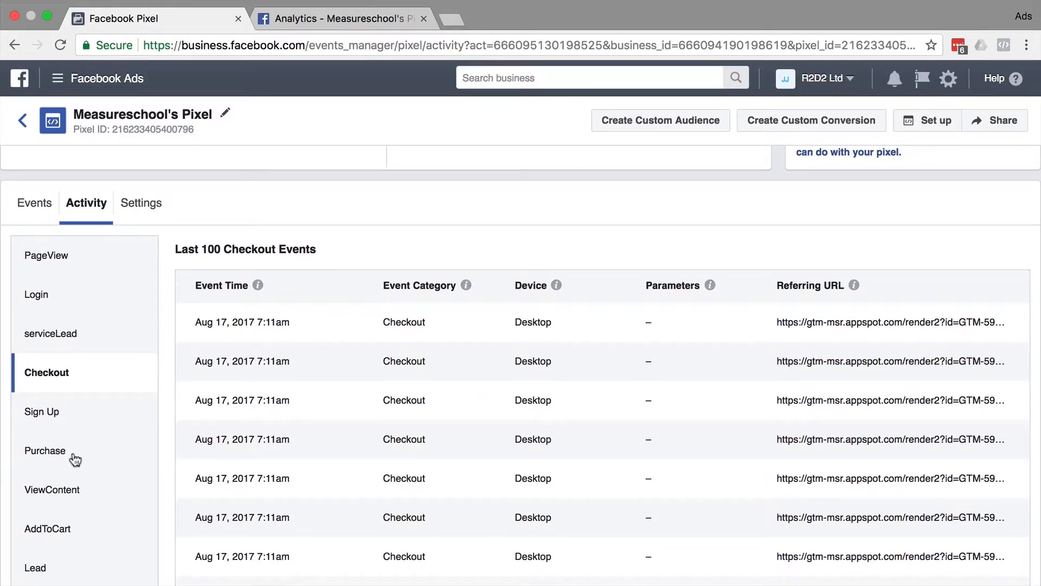
pyautogui.moveTo(828, 337)
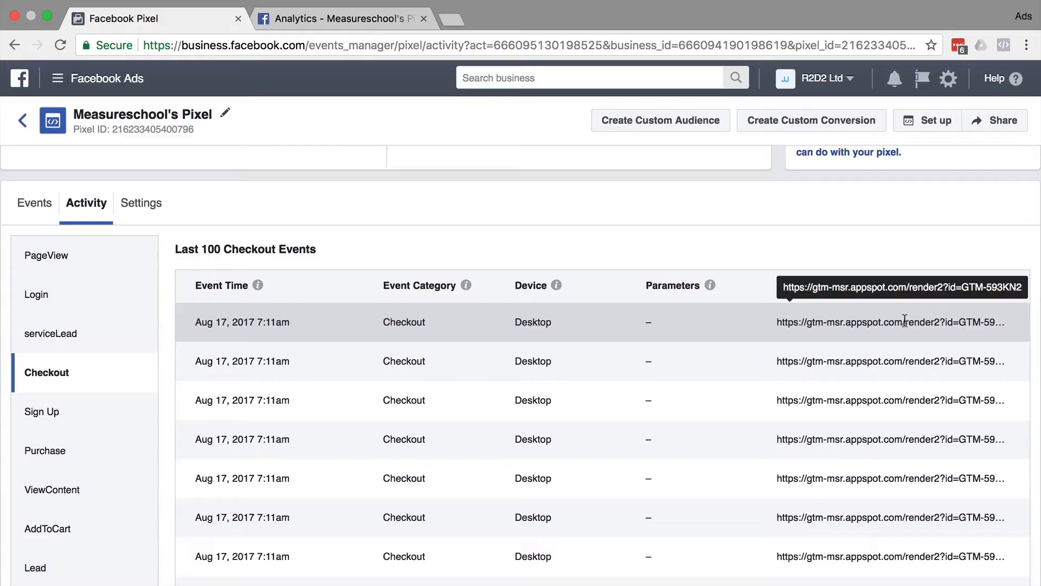
pyautogui.moveTo(725, 261)
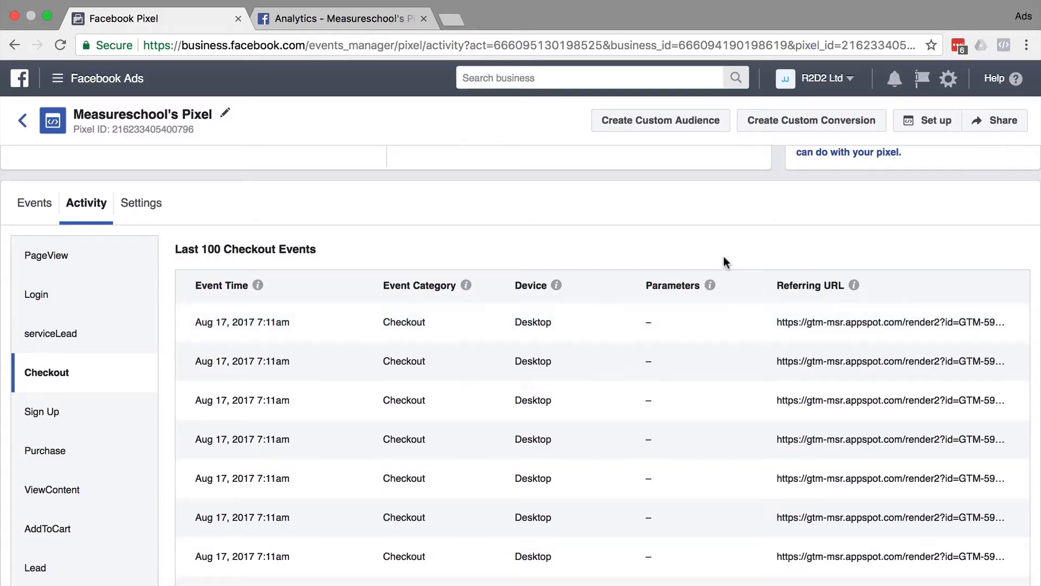
pyautogui.moveTo(585, 382)
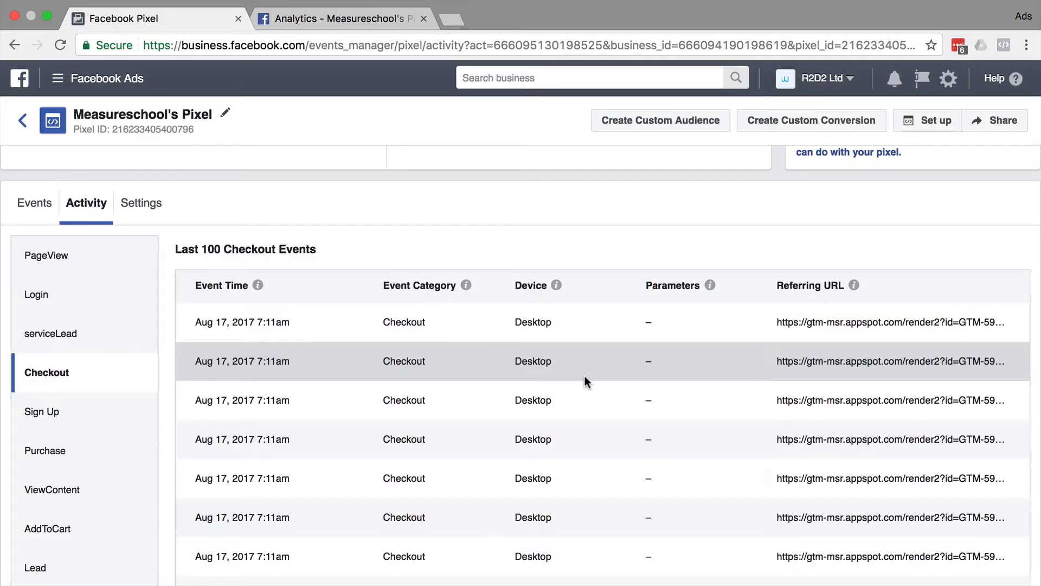
pyautogui.click(524, 17)
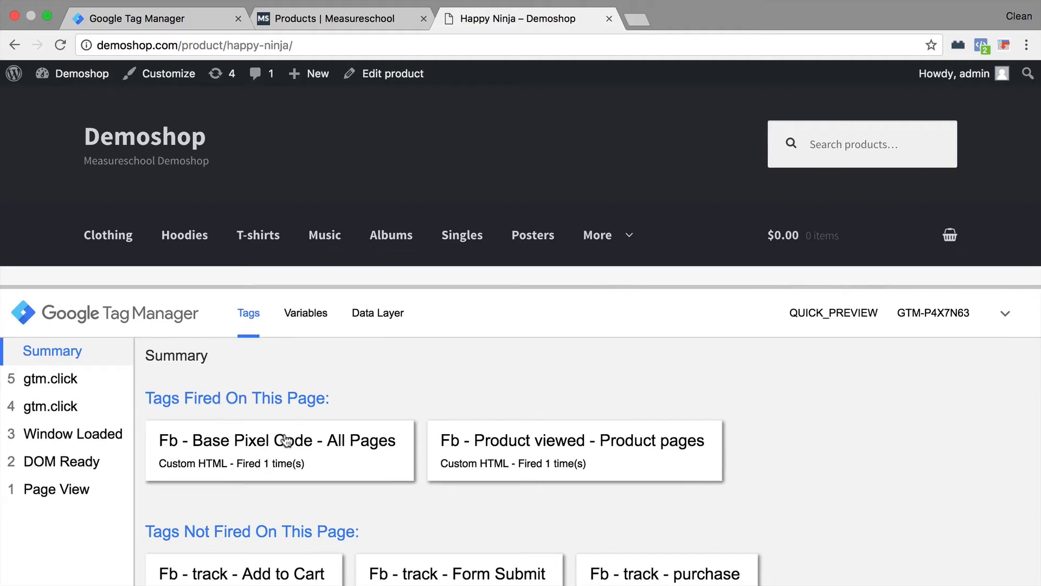
# - Check the five Facebook tags in the workspace, then return to Happy Ninja and minimise the debug pane
pyautogui.click(156, 19)
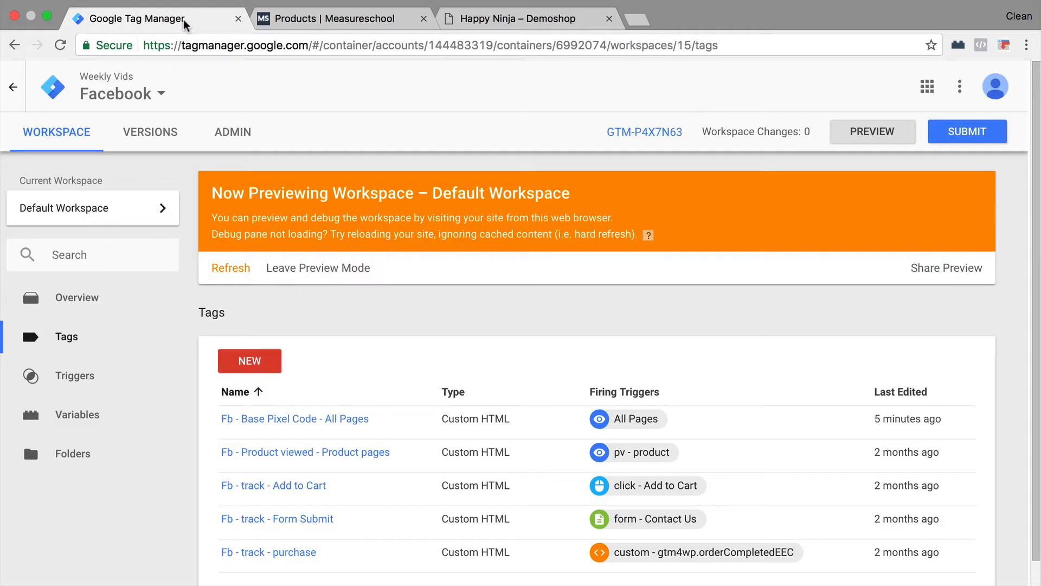
pyautogui.scroll(-3)
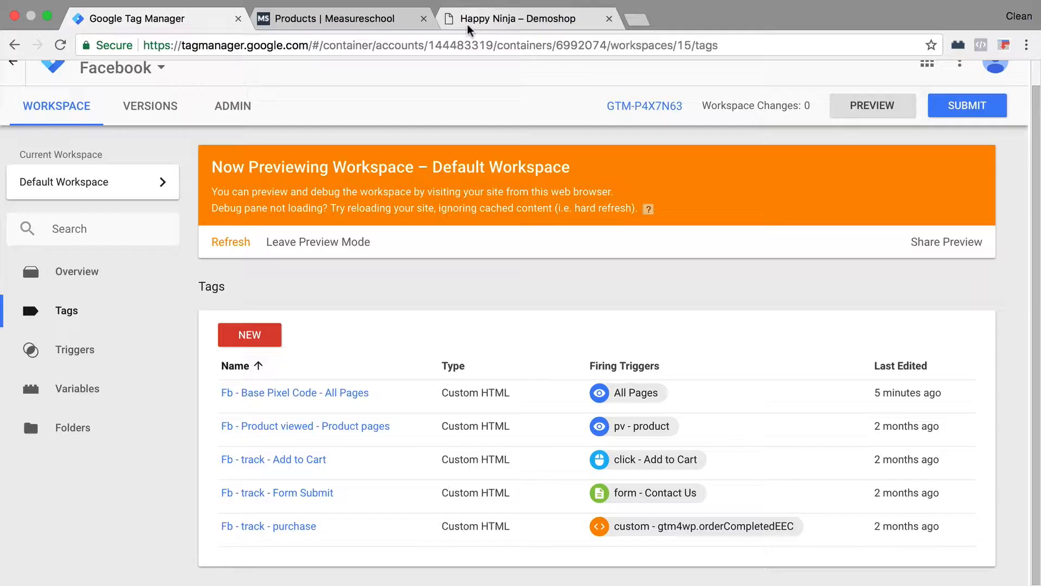
pyautogui.click(518, 18)
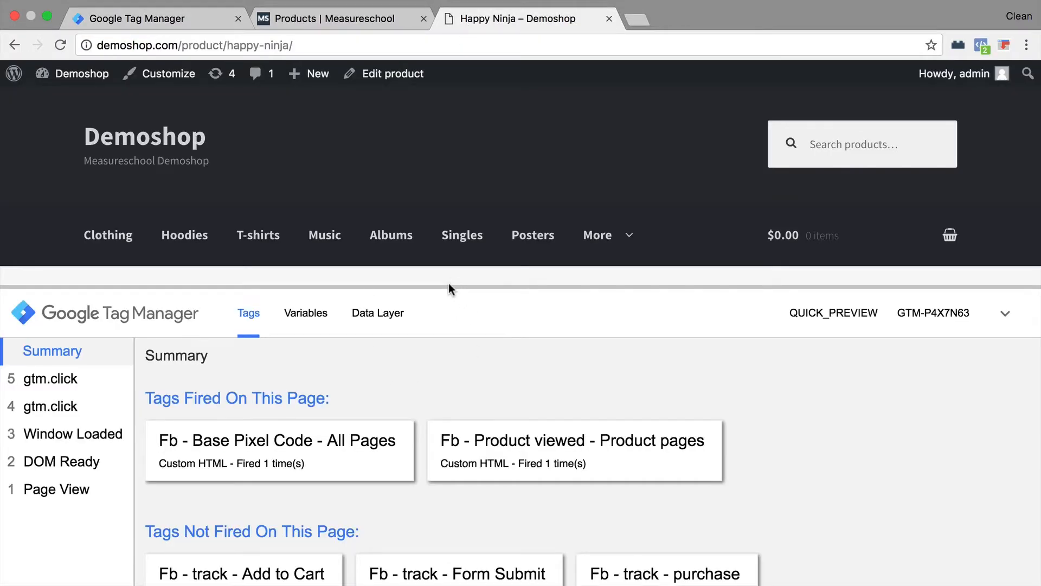
pyautogui.click(983, 45)
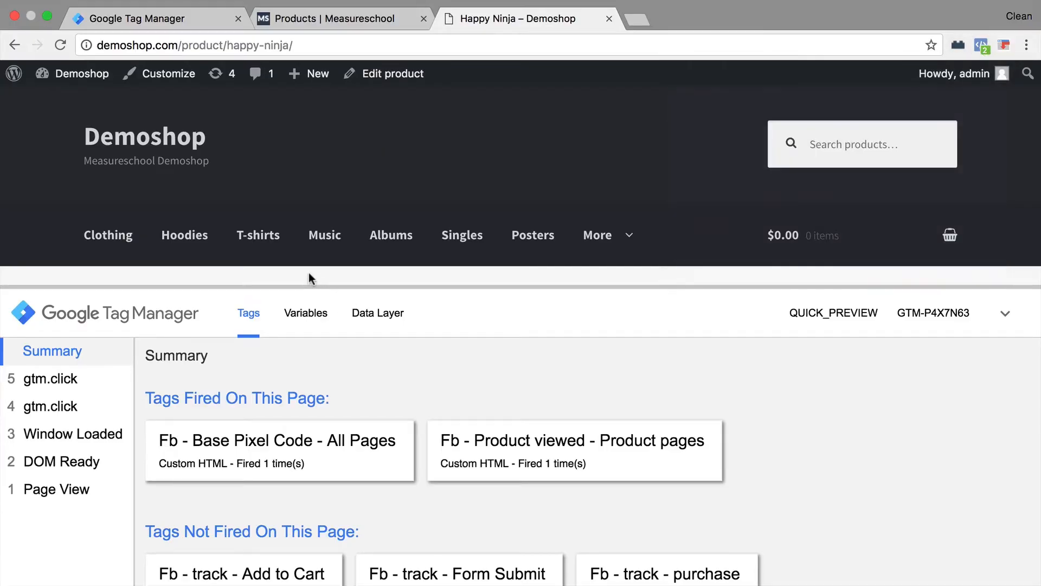
pyautogui.moveTo(325, 288)
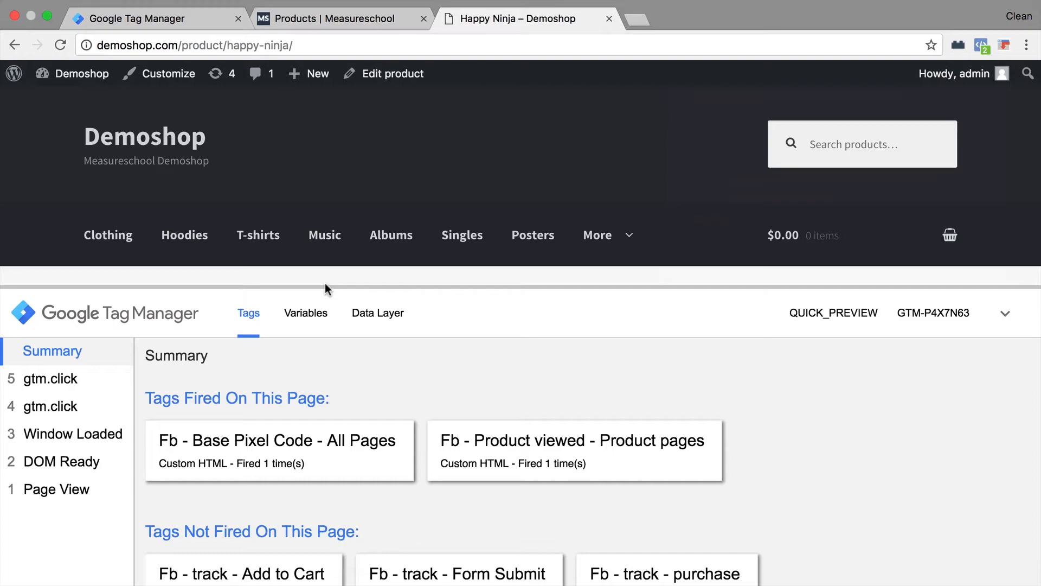
pyautogui.moveTo(398, 288)
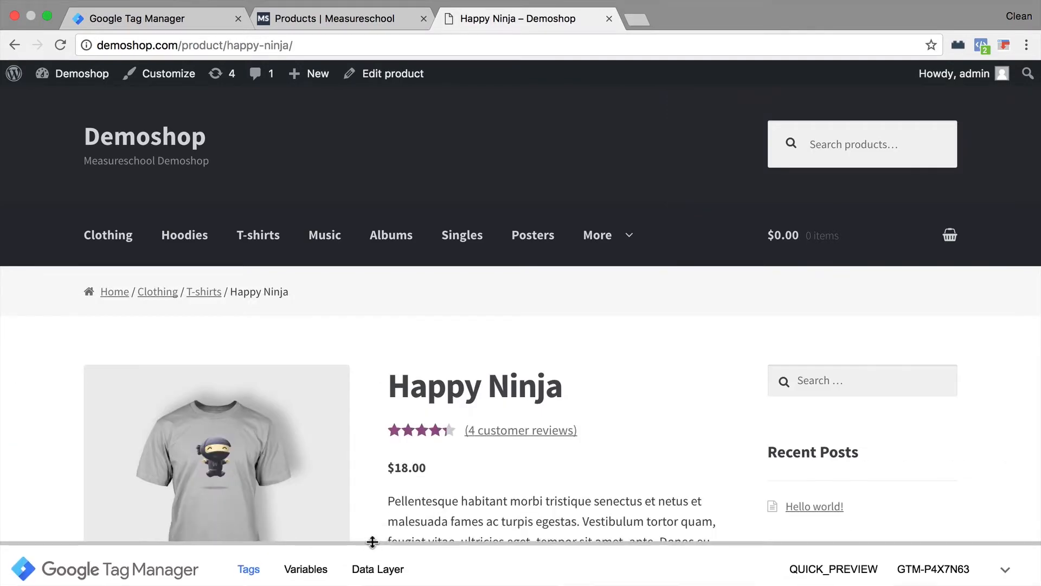
# - View the Happy Ninja product page's source code
pyautogui.rightClick(465, 432)
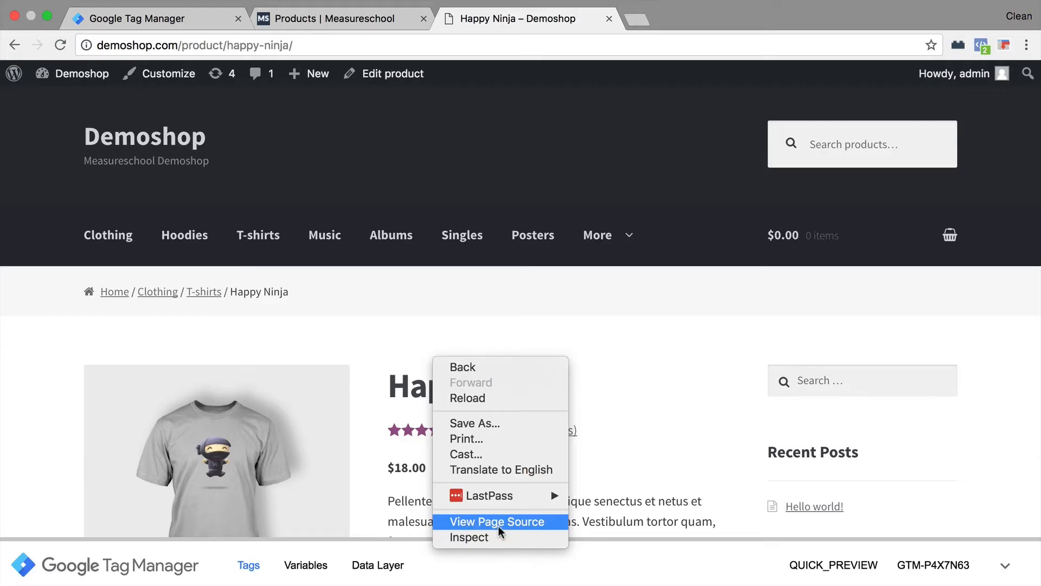
pyautogui.click(495, 521)
pyautogui.write('tagma')
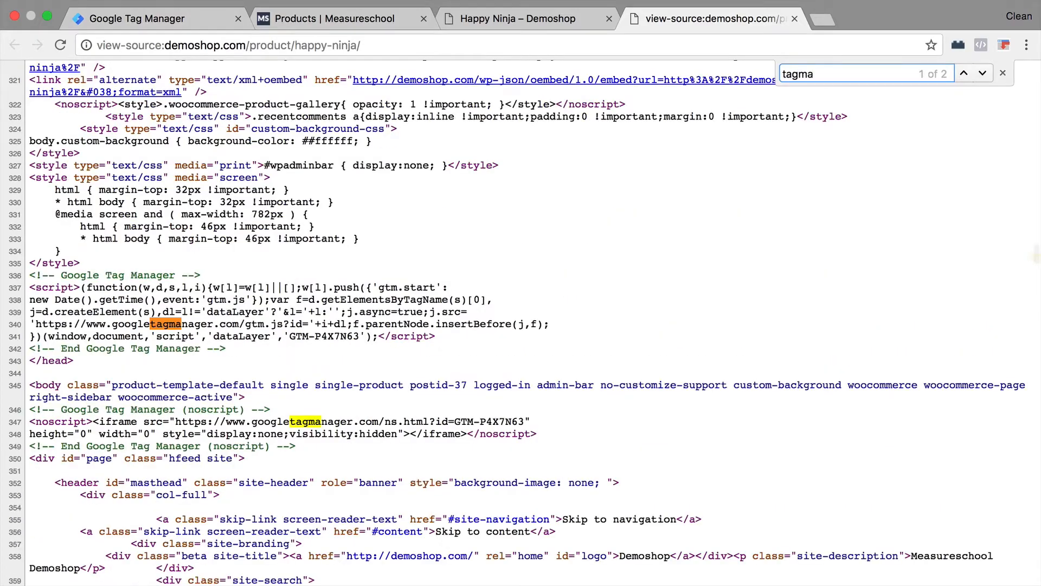
pyautogui.moveTo(239, 349)
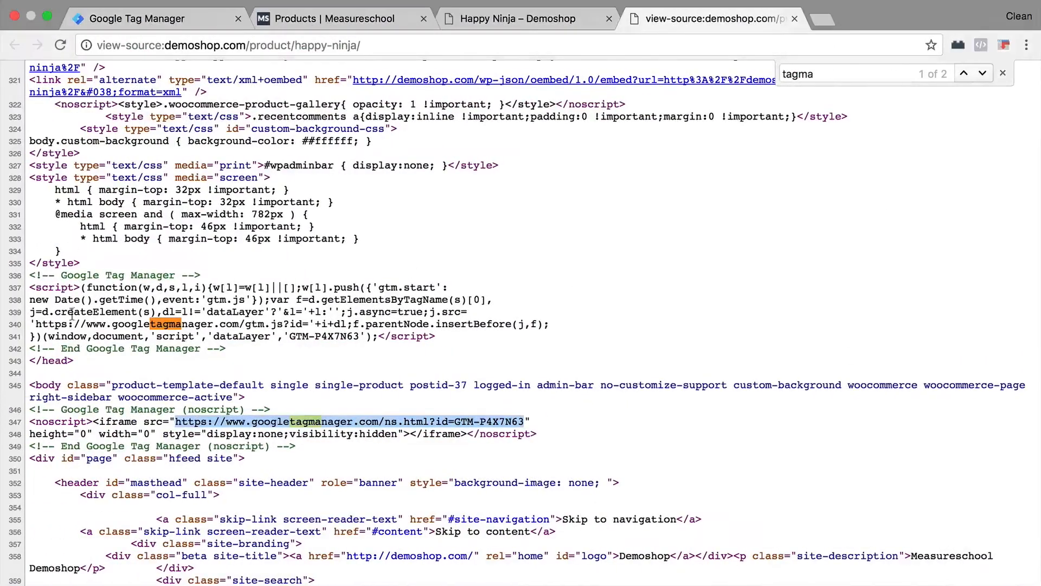
pyautogui.moveTo(388, 499)
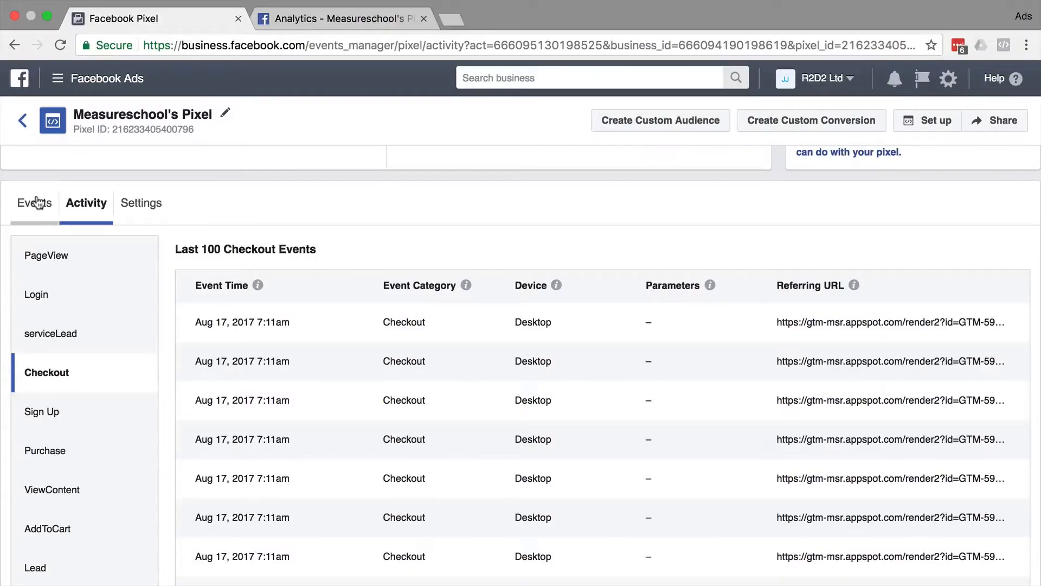
# - Review the pixel events chart and recent demoshop Content View events in Analytics
pyautogui.click(33, 202)
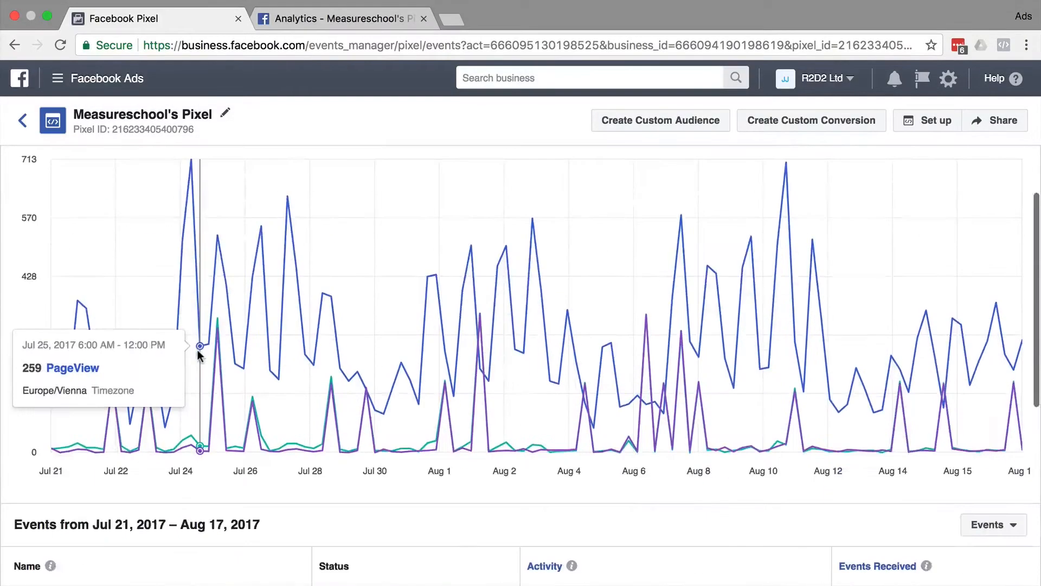
pyautogui.scroll(-3)
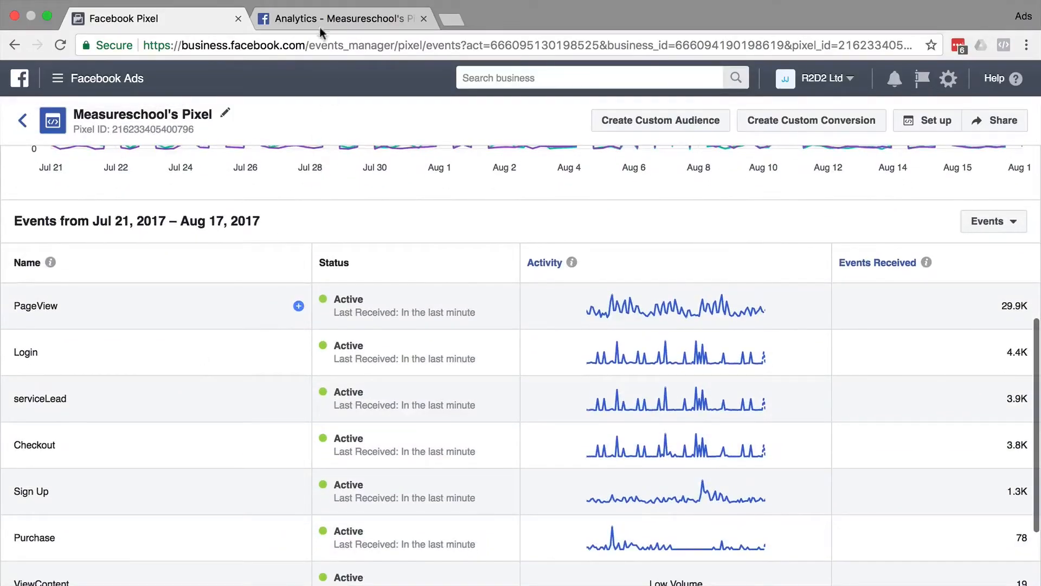
pyautogui.click(339, 18)
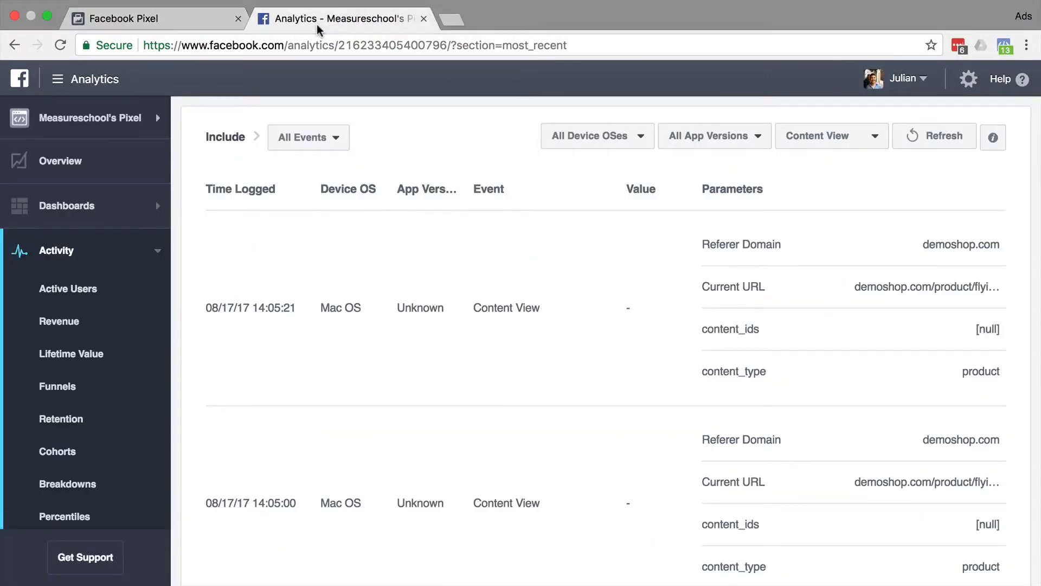
pyautogui.click(830, 136)
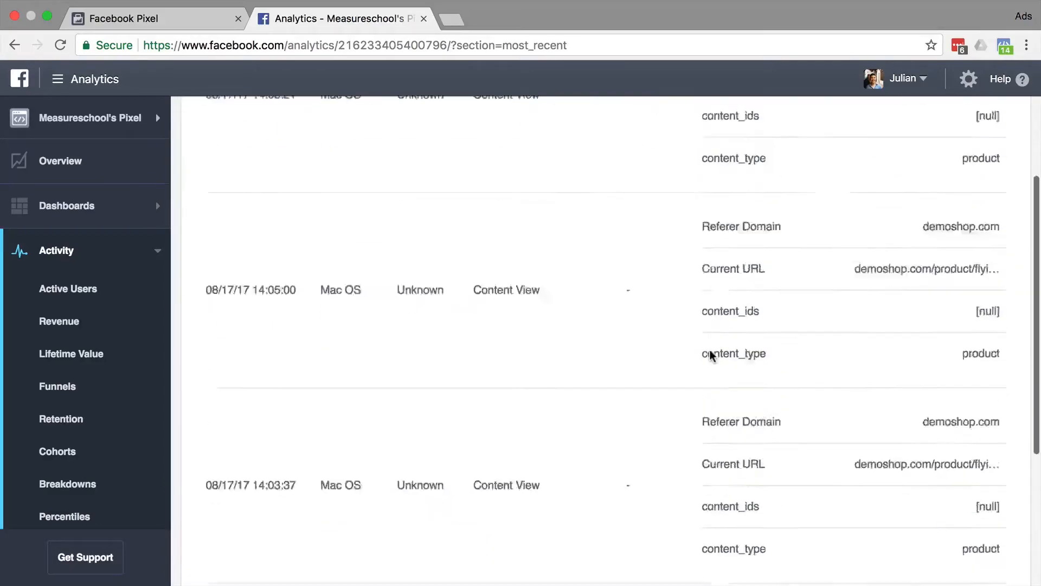
pyautogui.scroll(-3)
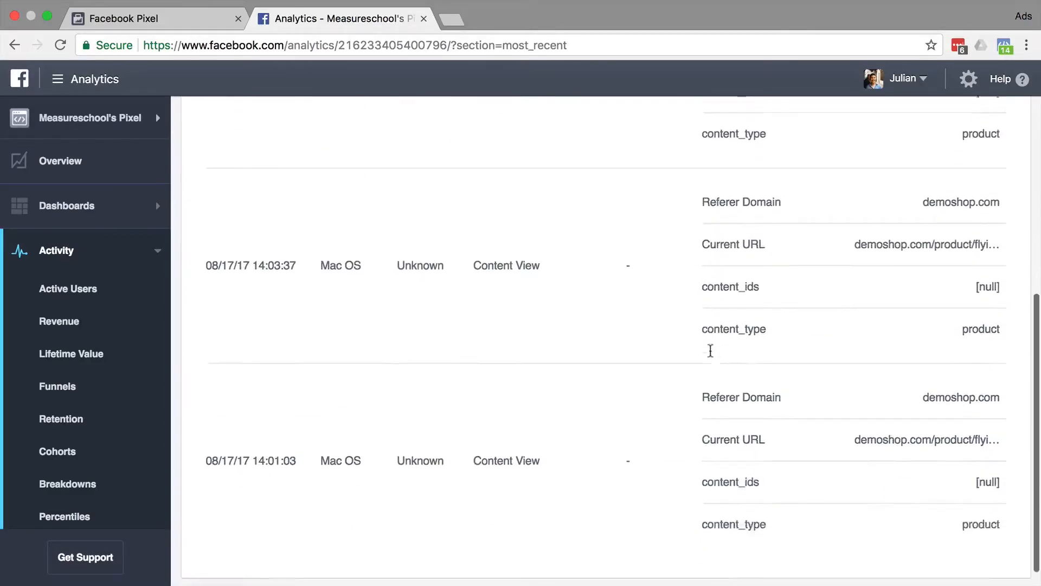
pyautogui.scroll(-3)
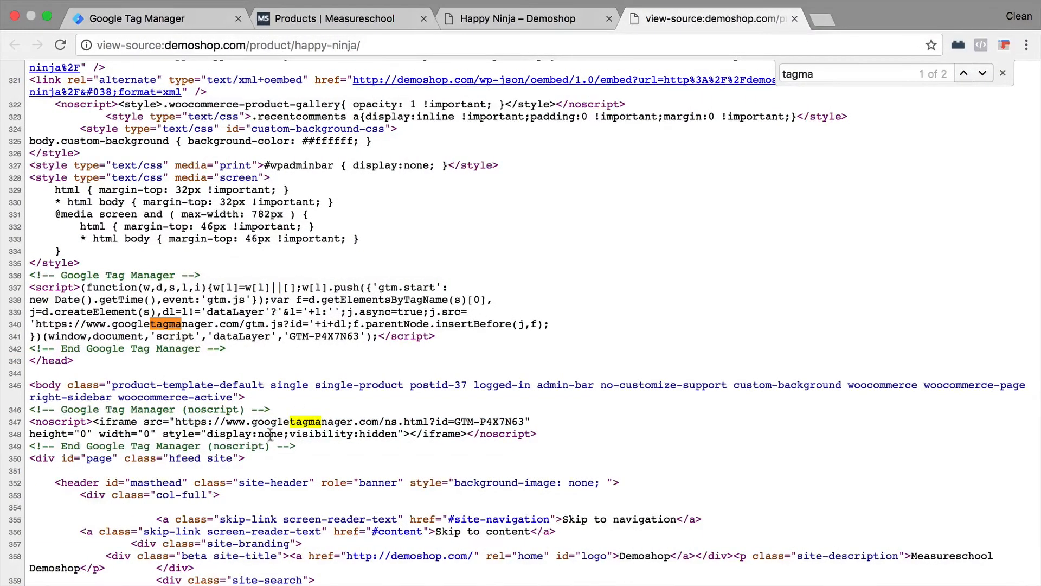
pyautogui.moveTo(319, 452)
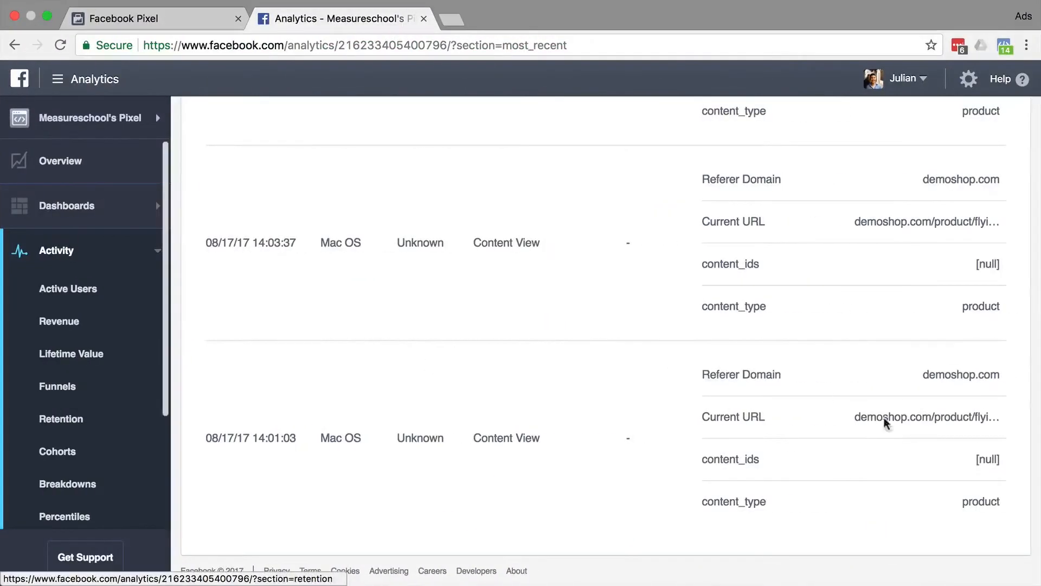
pyautogui.scroll(3)
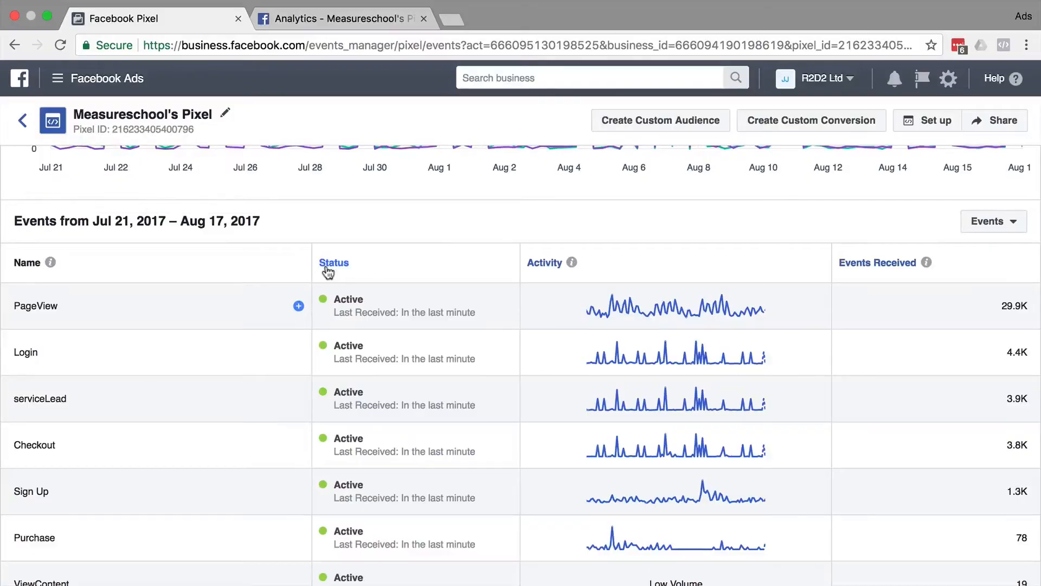
pyautogui.scroll(-3)
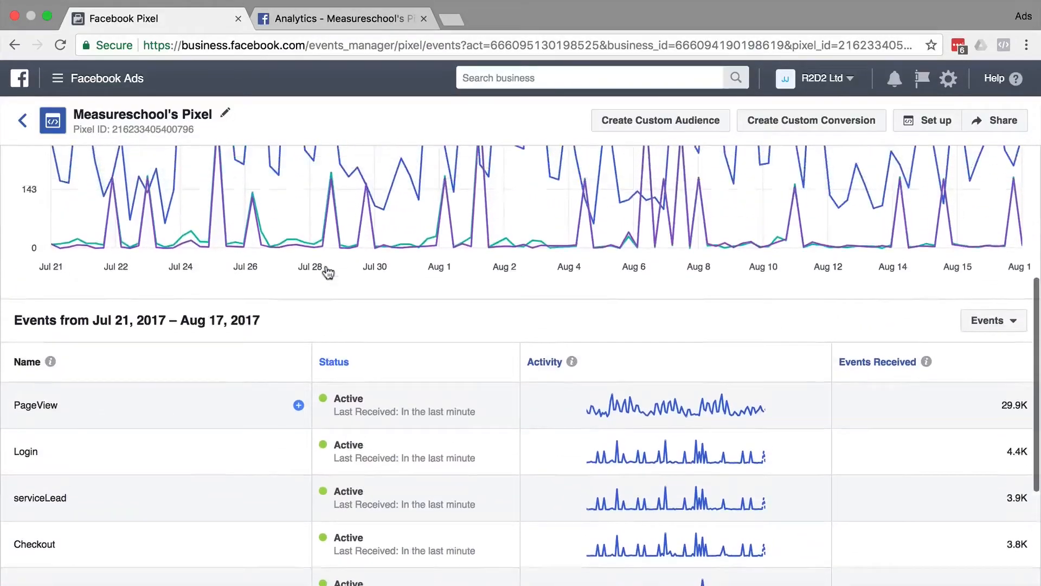
pyautogui.scroll(3)
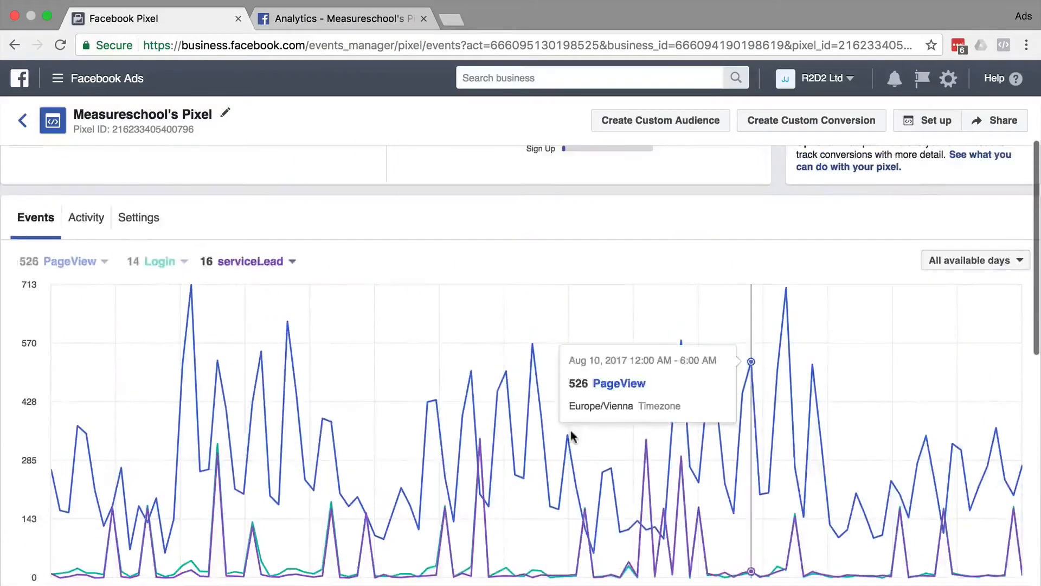
pyautogui.click(340, 18)
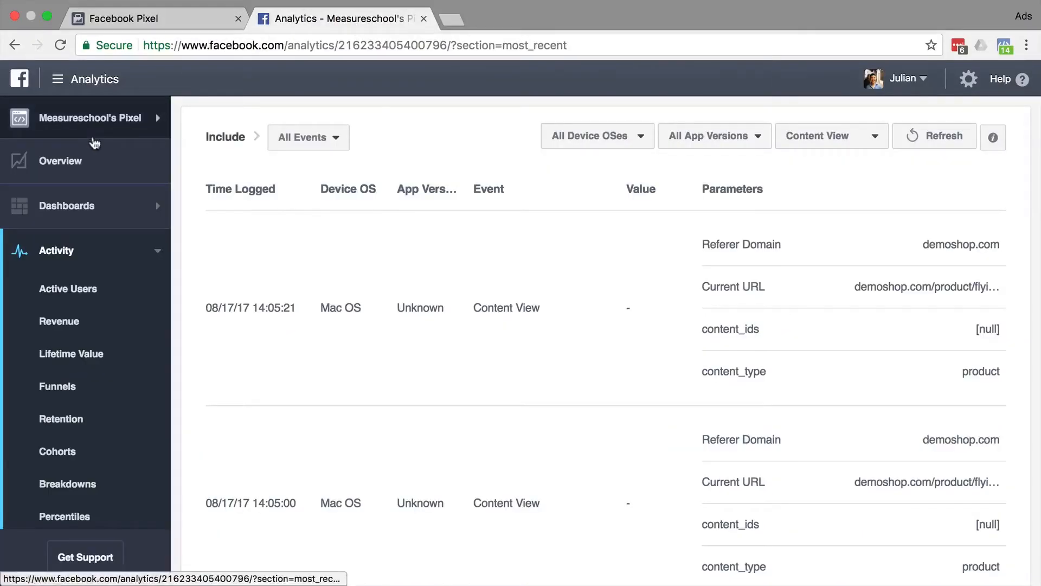
pyautogui.moveTo(93, 142)
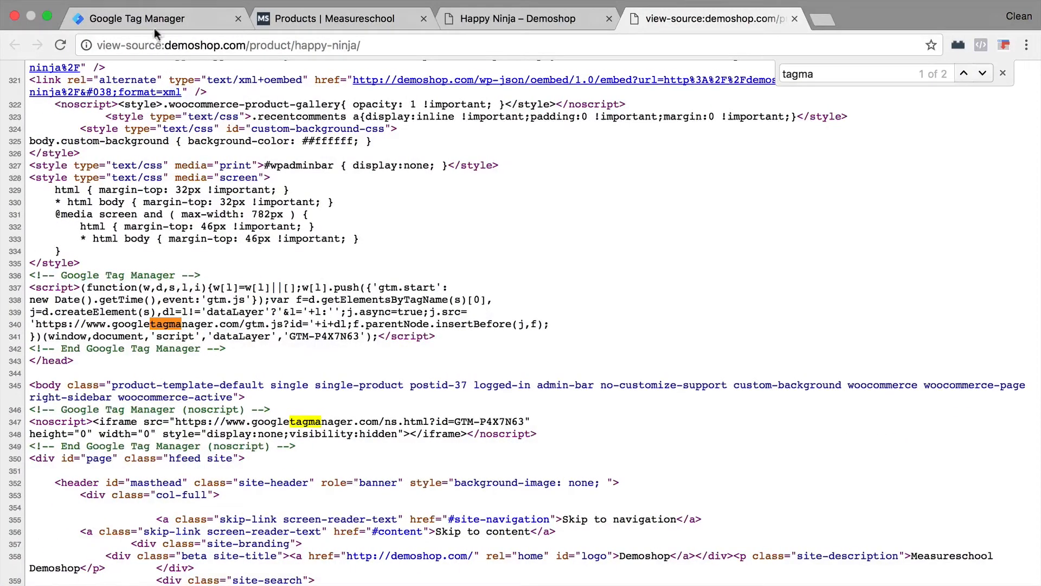
# - Back in the workspace, open the 'Fb - Product viewed - Product pages' tag
pyautogui.click(140, 18)
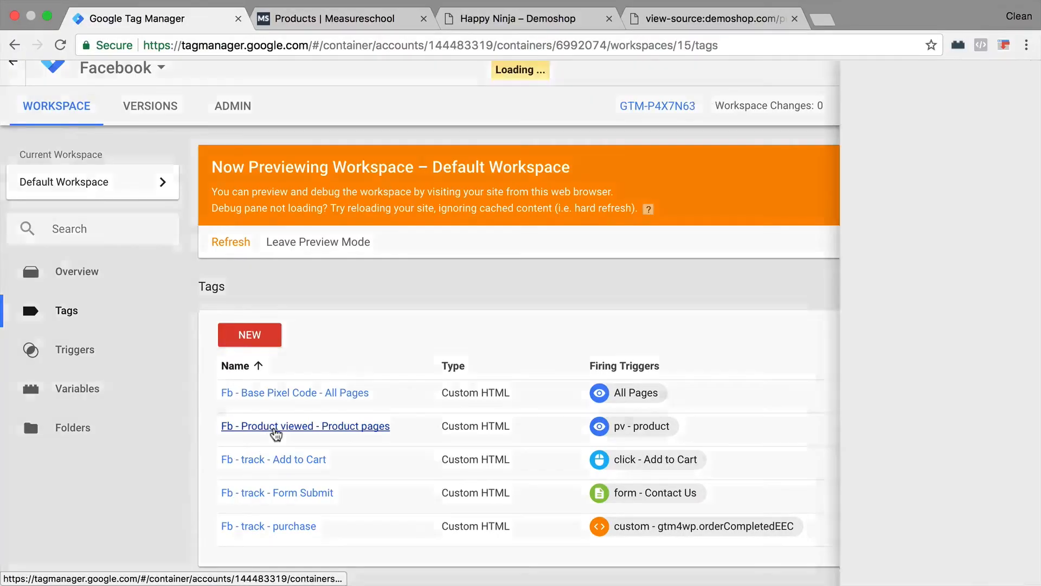
pyautogui.click(305, 426)
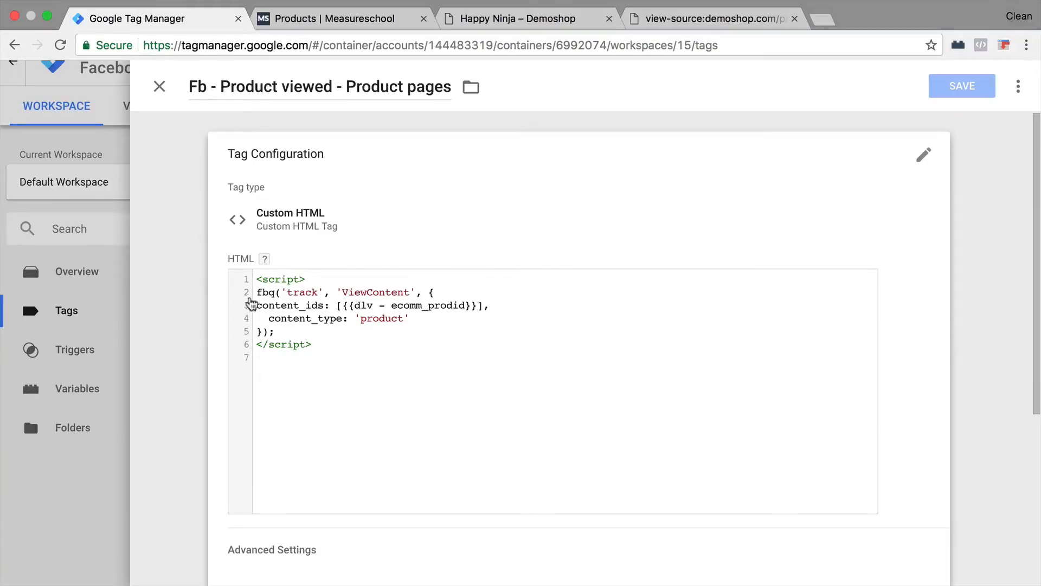
pyautogui.moveTo(290, 379)
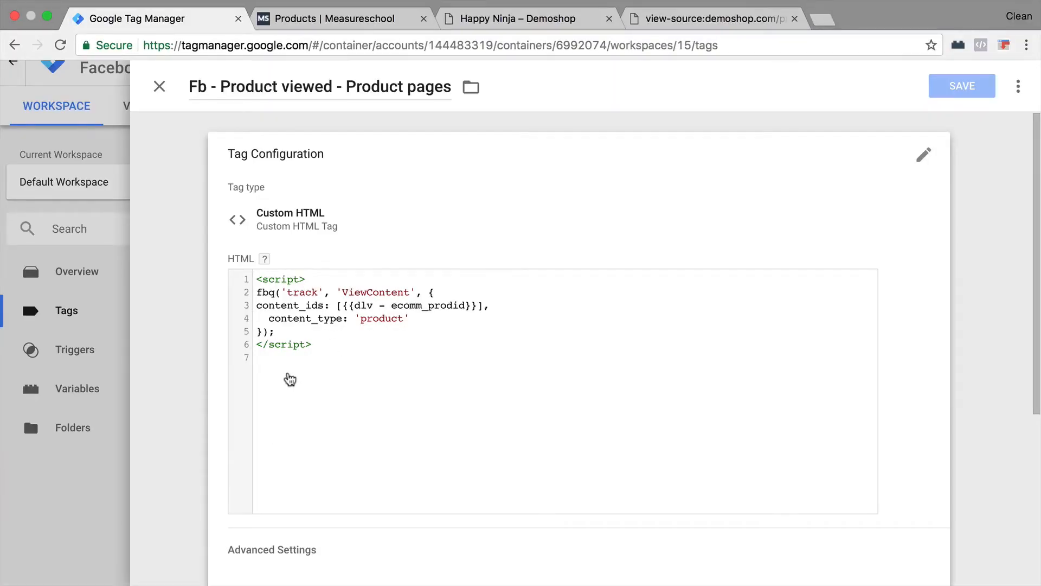
# - Review the tag's base pixel sequencing and pv - product trigger, then return to the script
pyautogui.scroll(-3)
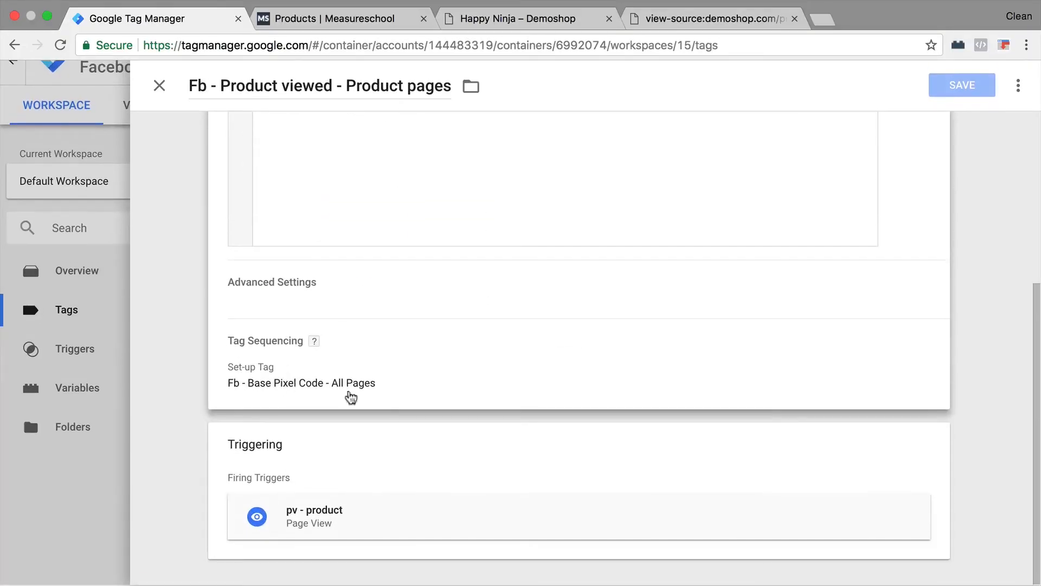
pyautogui.scroll(3)
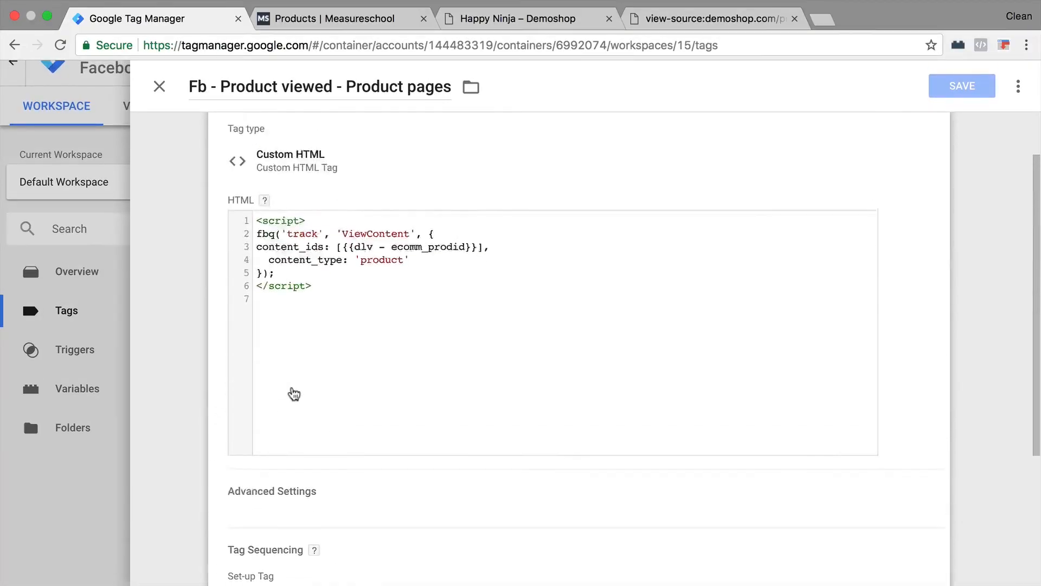
pyautogui.scroll(3)
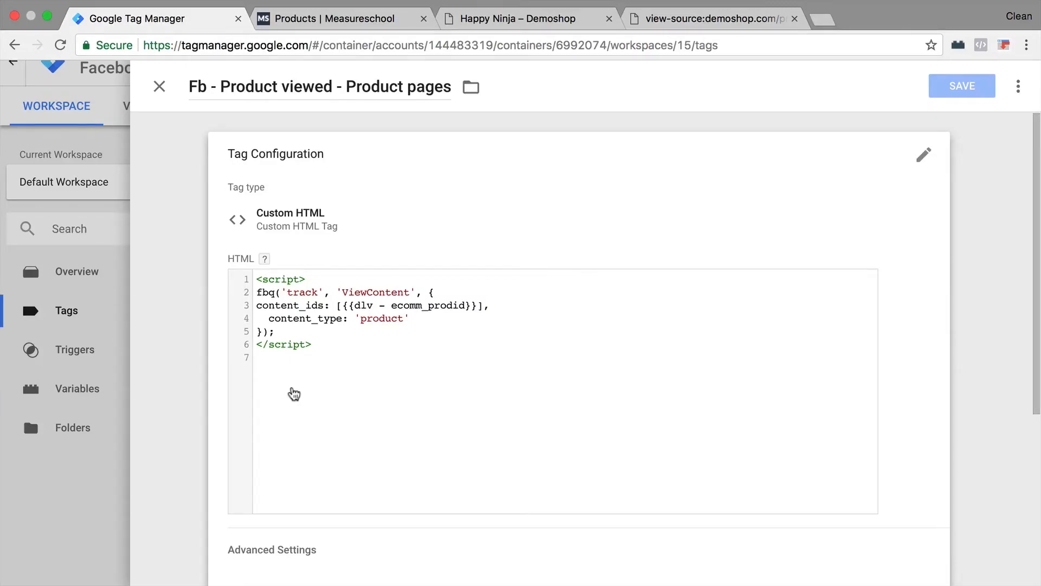
pyautogui.moveTo(334, 396)
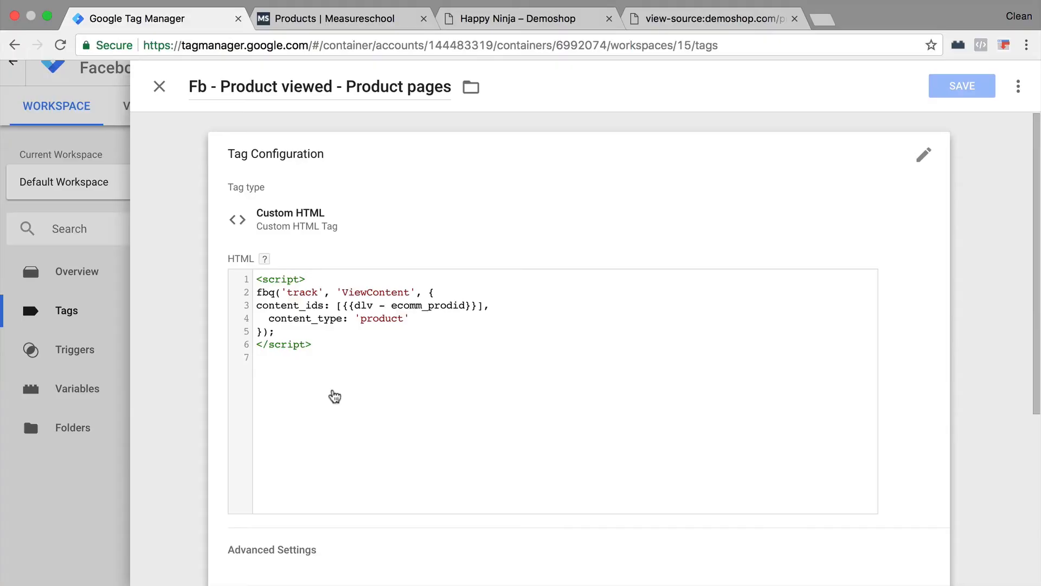
pyautogui.moveTo(333, 388)
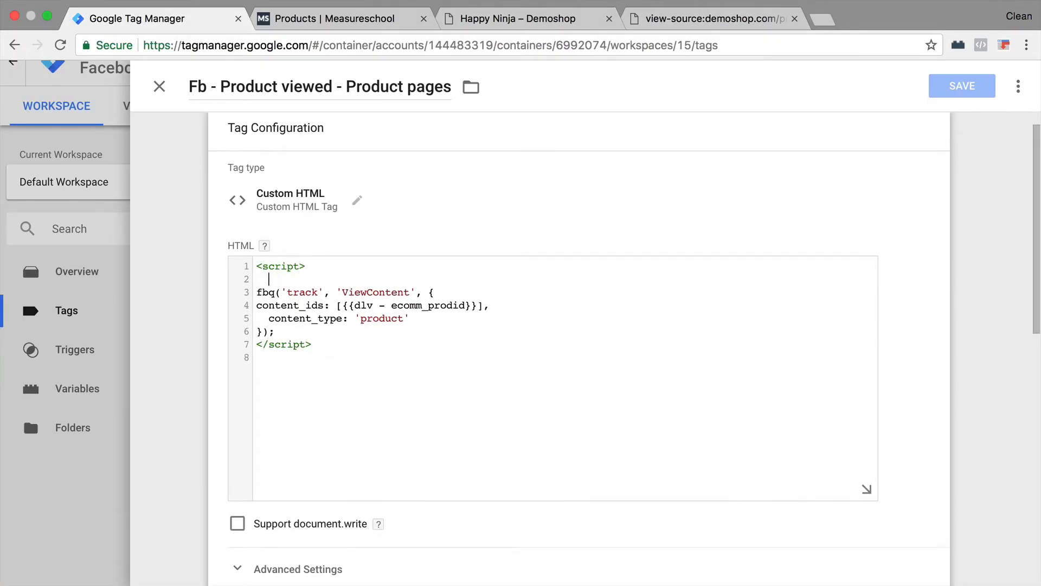
# - Wrap ViewContent in if (document.location.href.search('appspot.com') == -1) { … } and save
pyautogui.write("if (document.location.href.search('appspot.com') == -1) {")
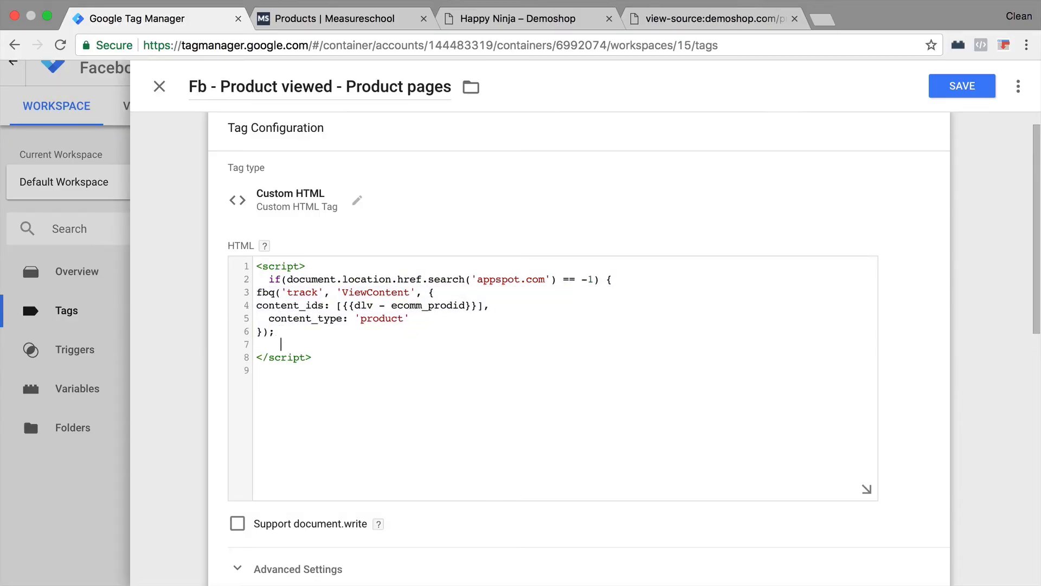
pyautogui.write('}')
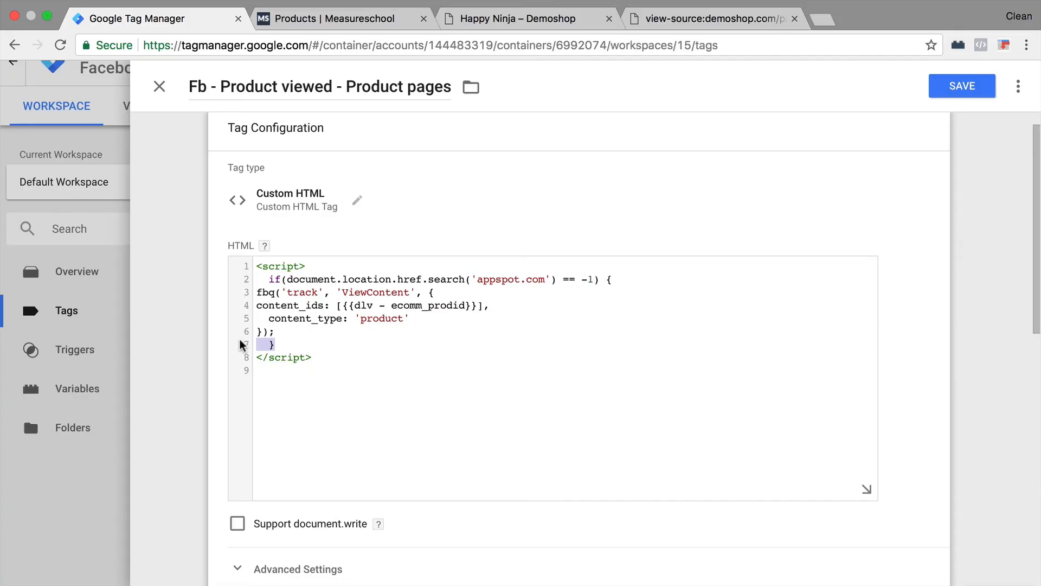
pyautogui.click(961, 85)
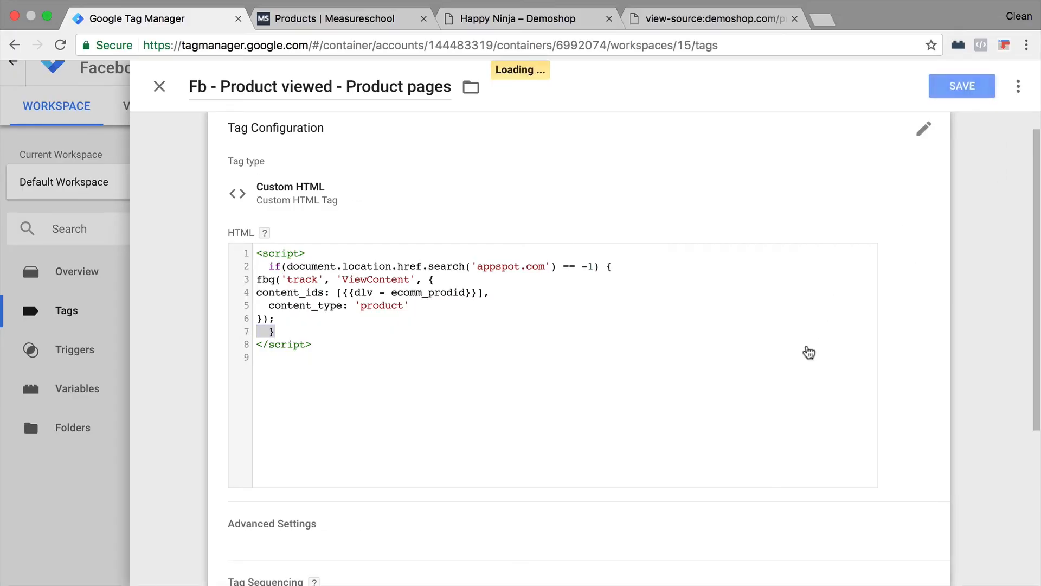
# - Publish Version 5 'Filter Appspot.com for FB' and reload the Happy Ninja product page
pyautogui.click(961, 85)
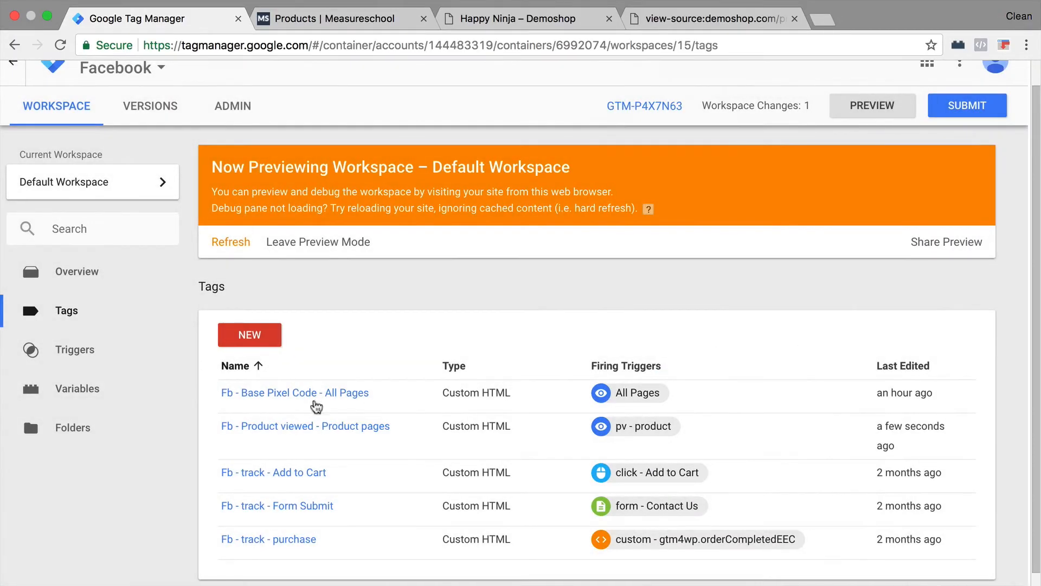
pyautogui.moveTo(268, 539)
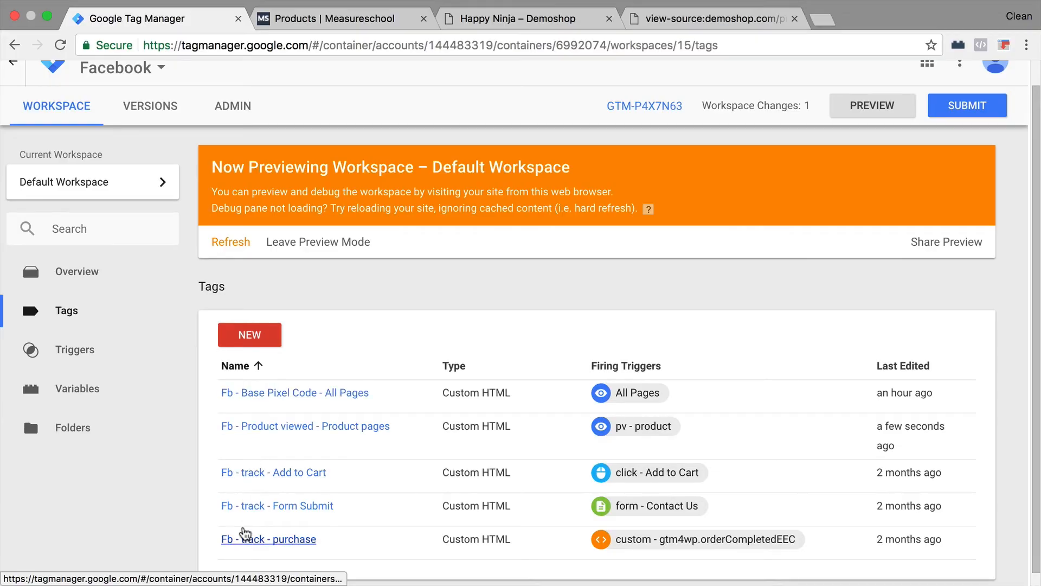
pyautogui.moveTo(268, 539)
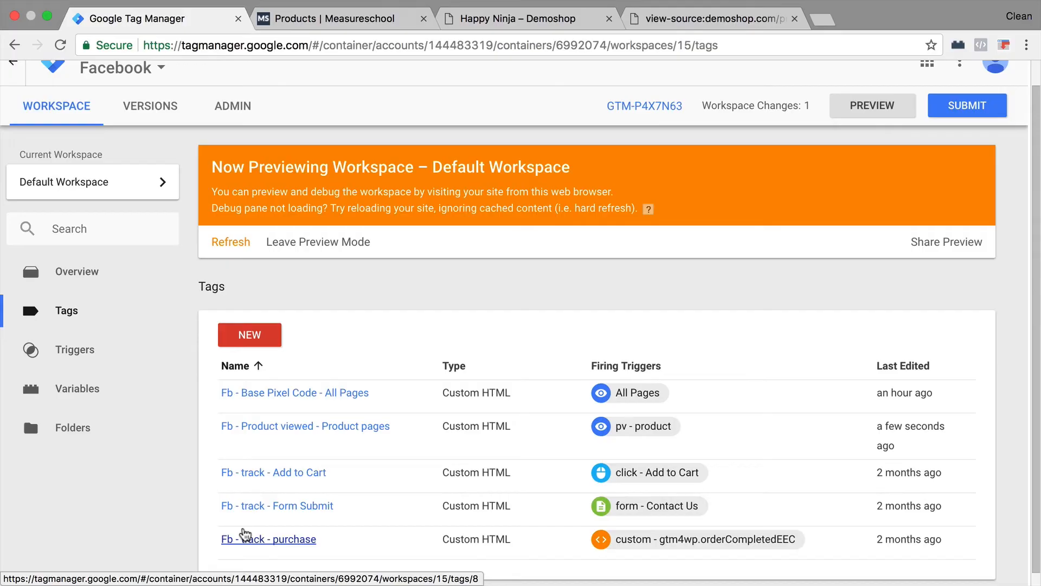
pyautogui.click(967, 105)
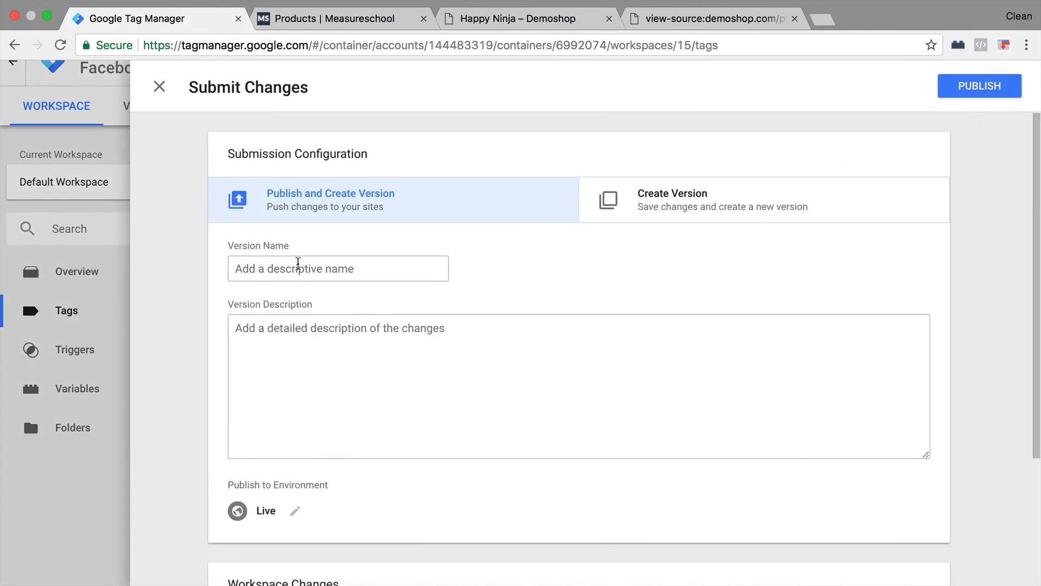
pyautogui.write('Filter Appspot.com for F')
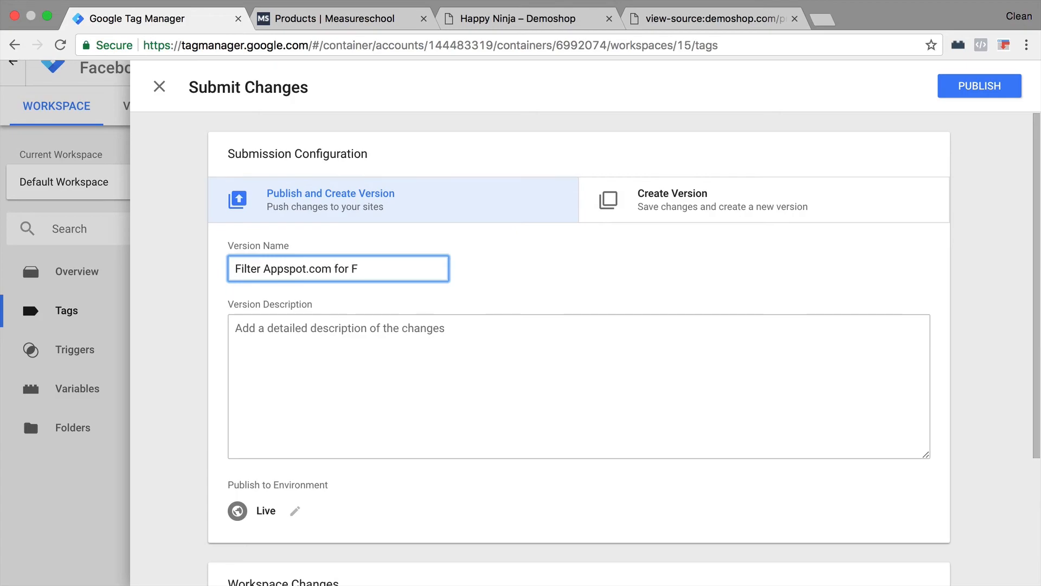
pyautogui.click(979, 85)
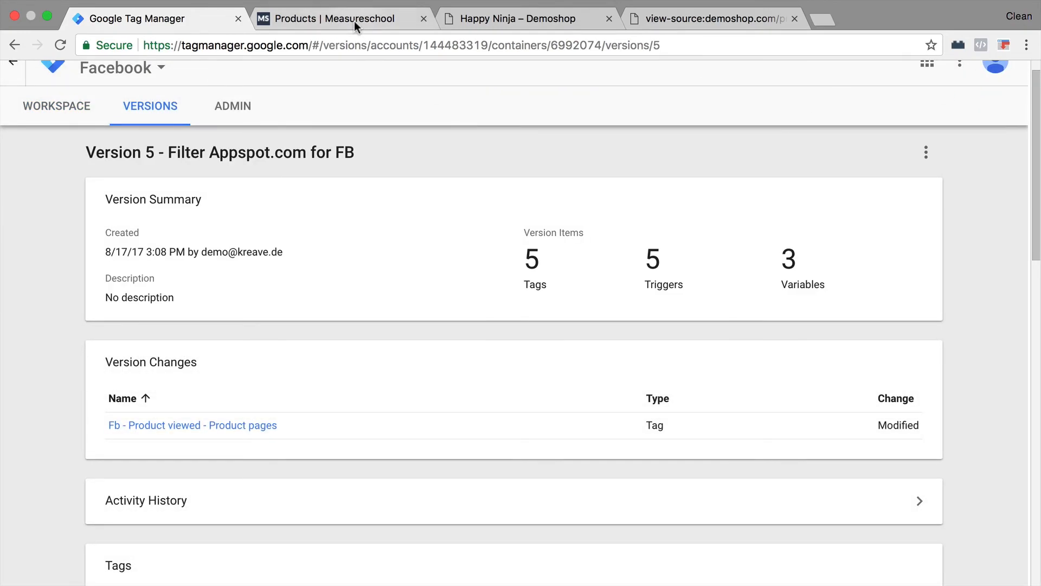
pyautogui.click(525, 17)
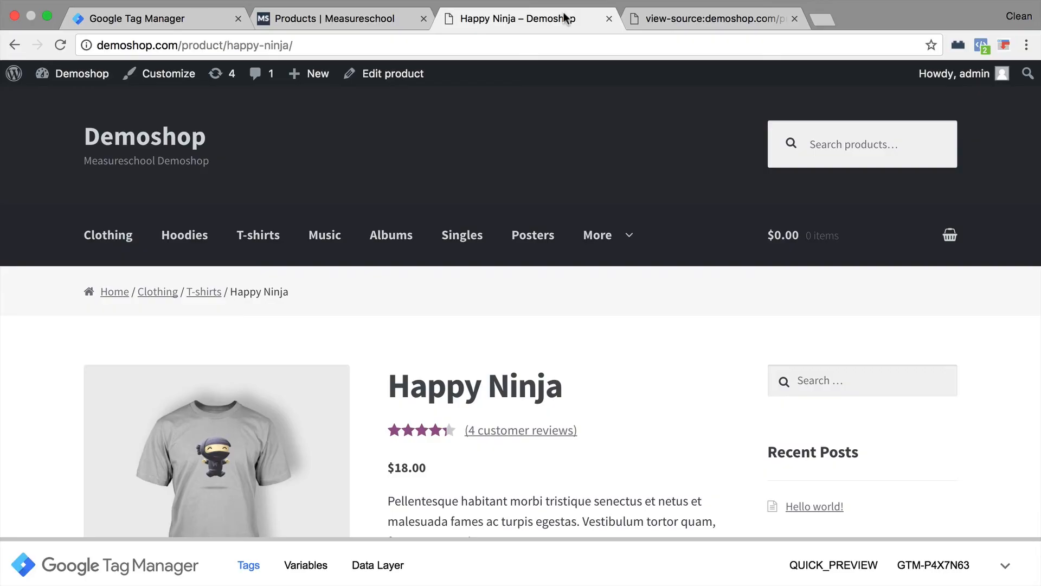
pyautogui.click(338, 18)
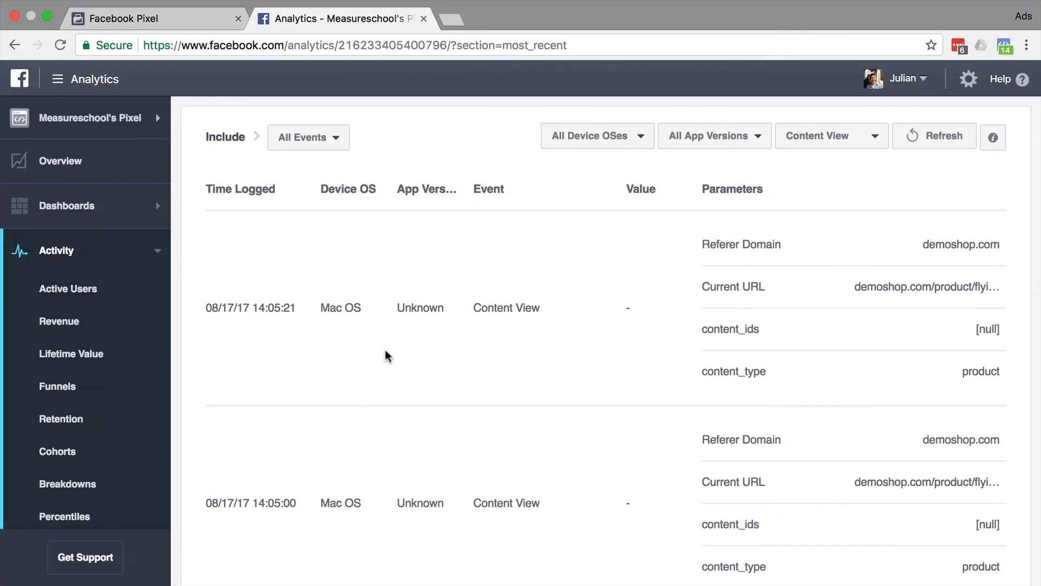
pyautogui.moveTo(240, 322)
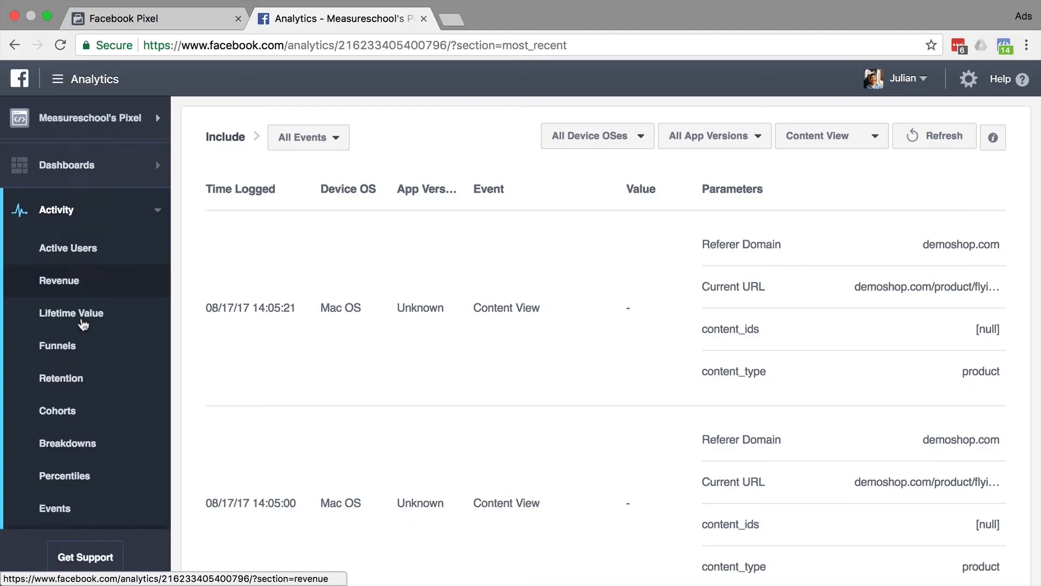
# - Refresh Event Debugging to reveal the new 14:57:14 demoshop Content View event
pyautogui.scroll(-3)
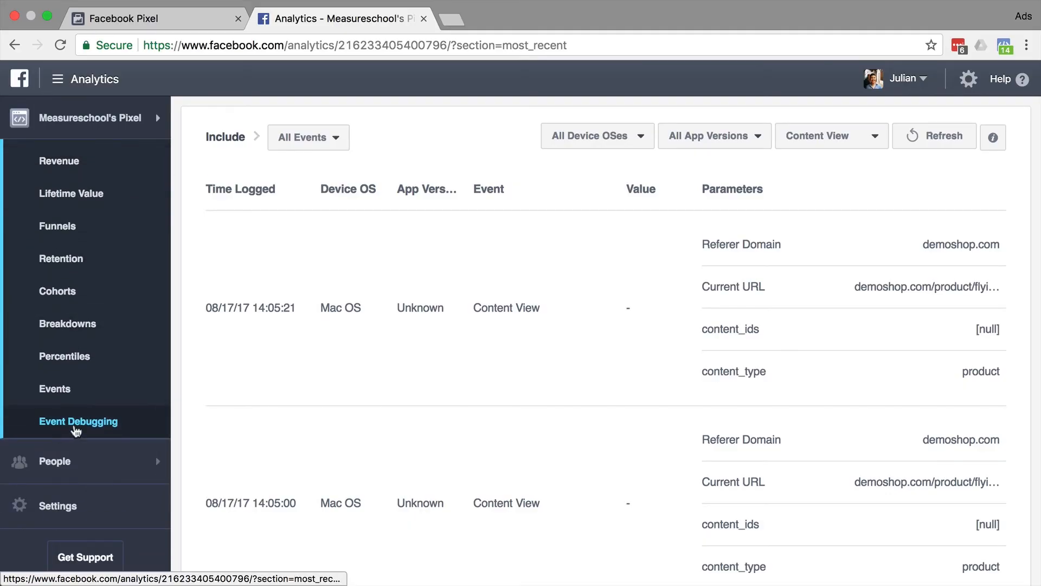
pyautogui.moveTo(835, 277)
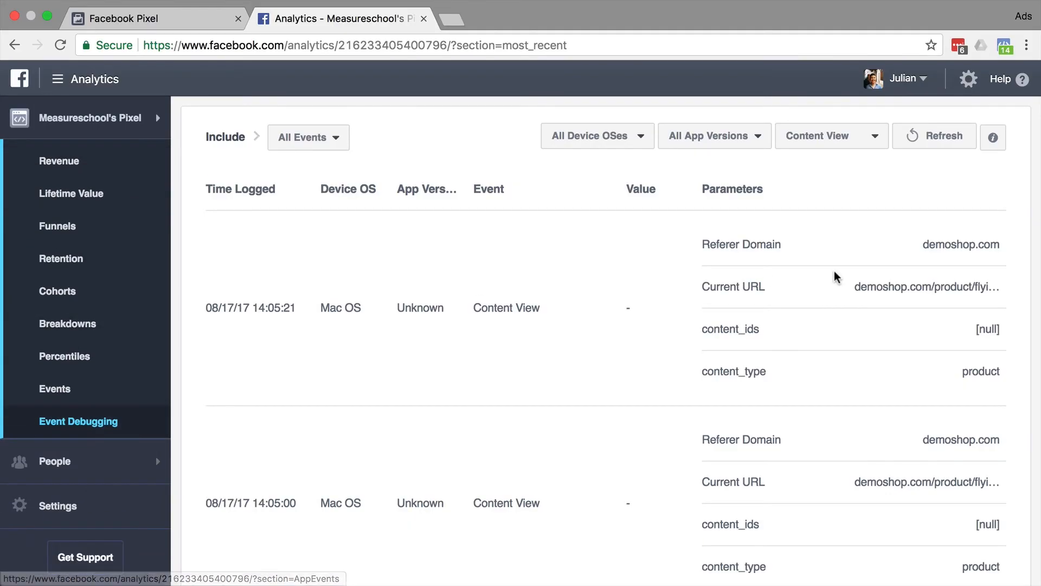
pyautogui.moveTo(844, 285)
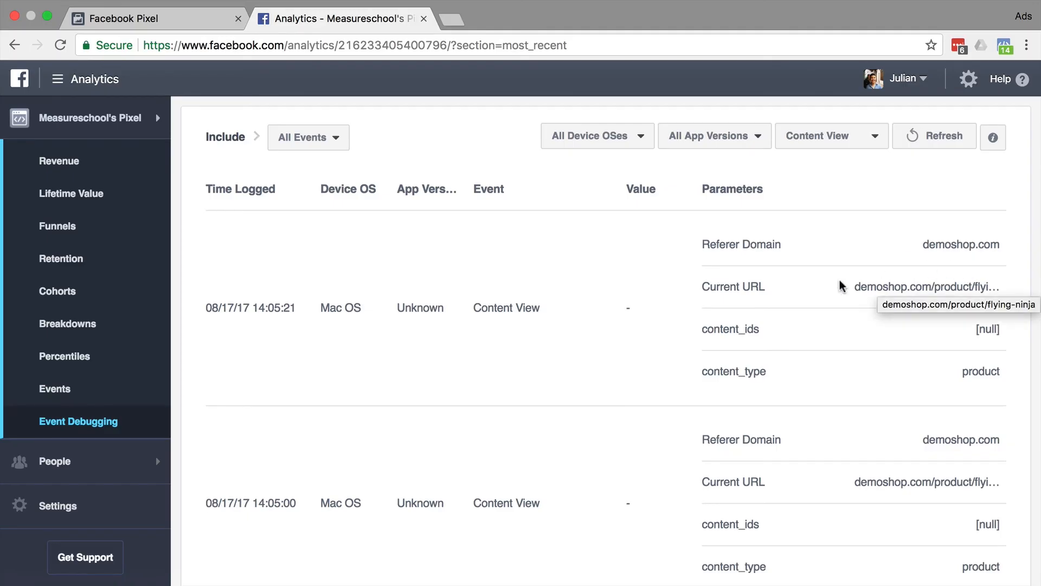
pyautogui.click(934, 136)
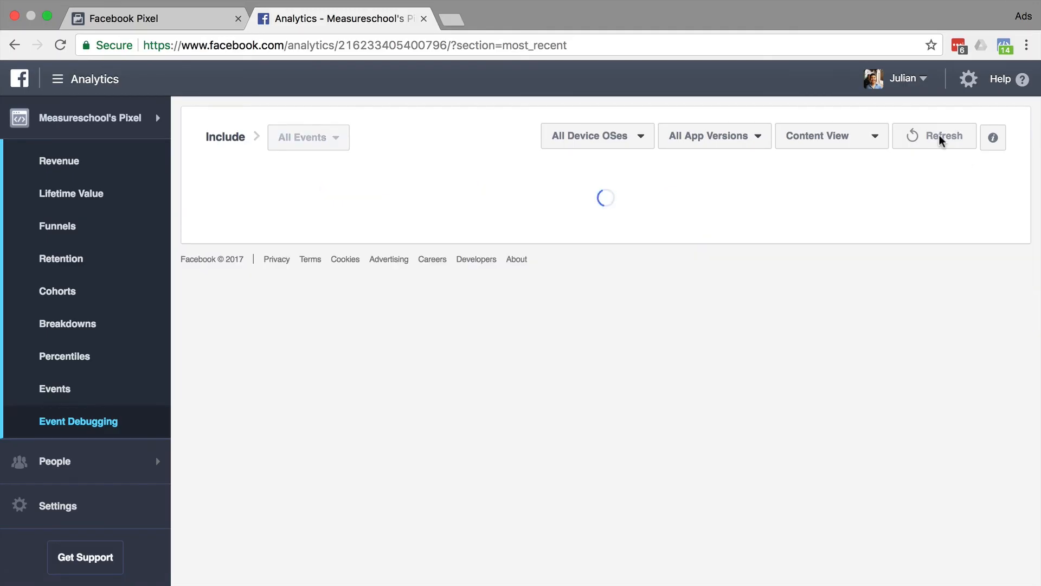
pyautogui.click(934, 136)
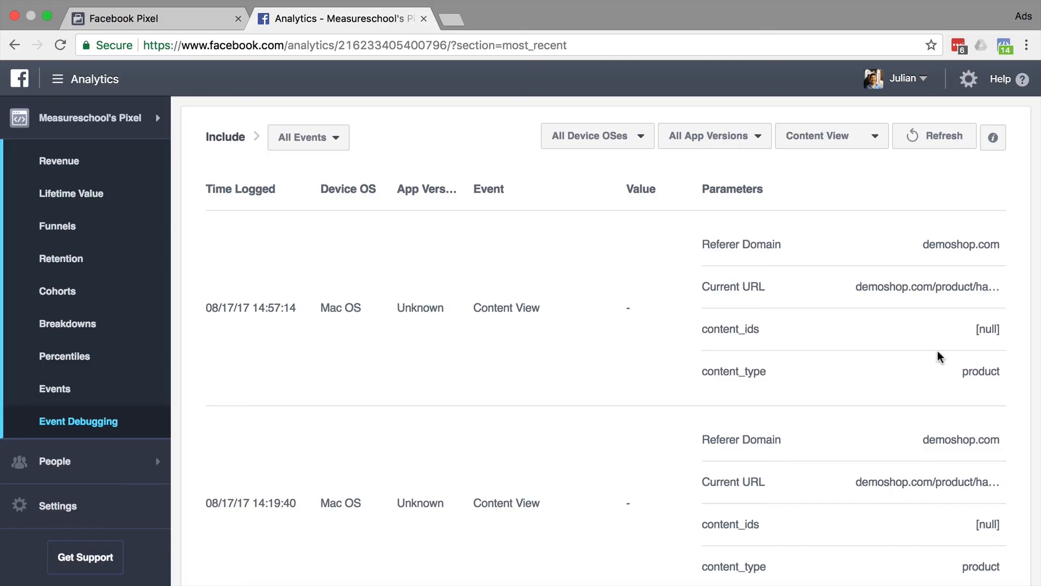
pyautogui.scroll(-3)
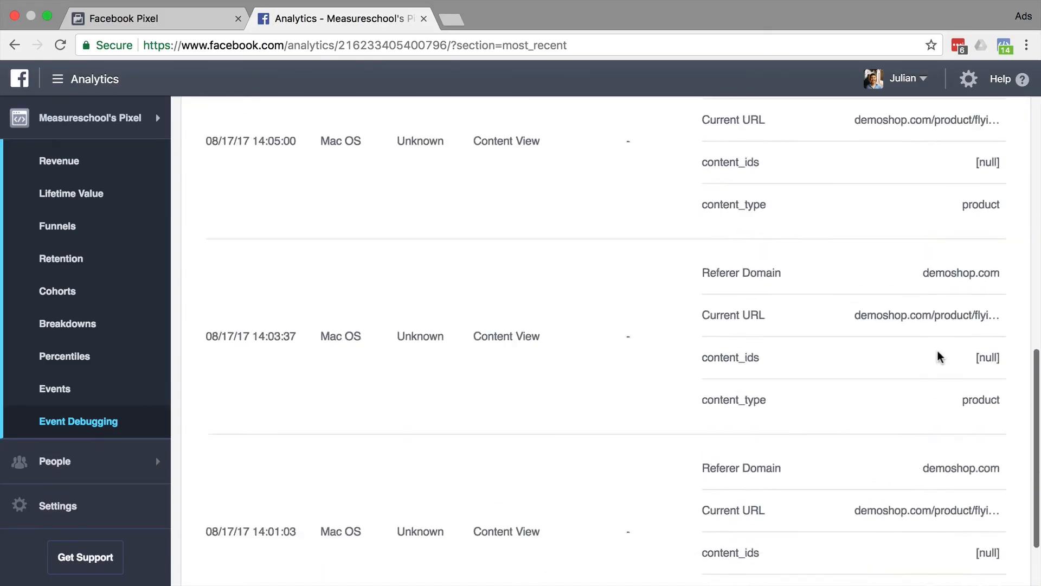